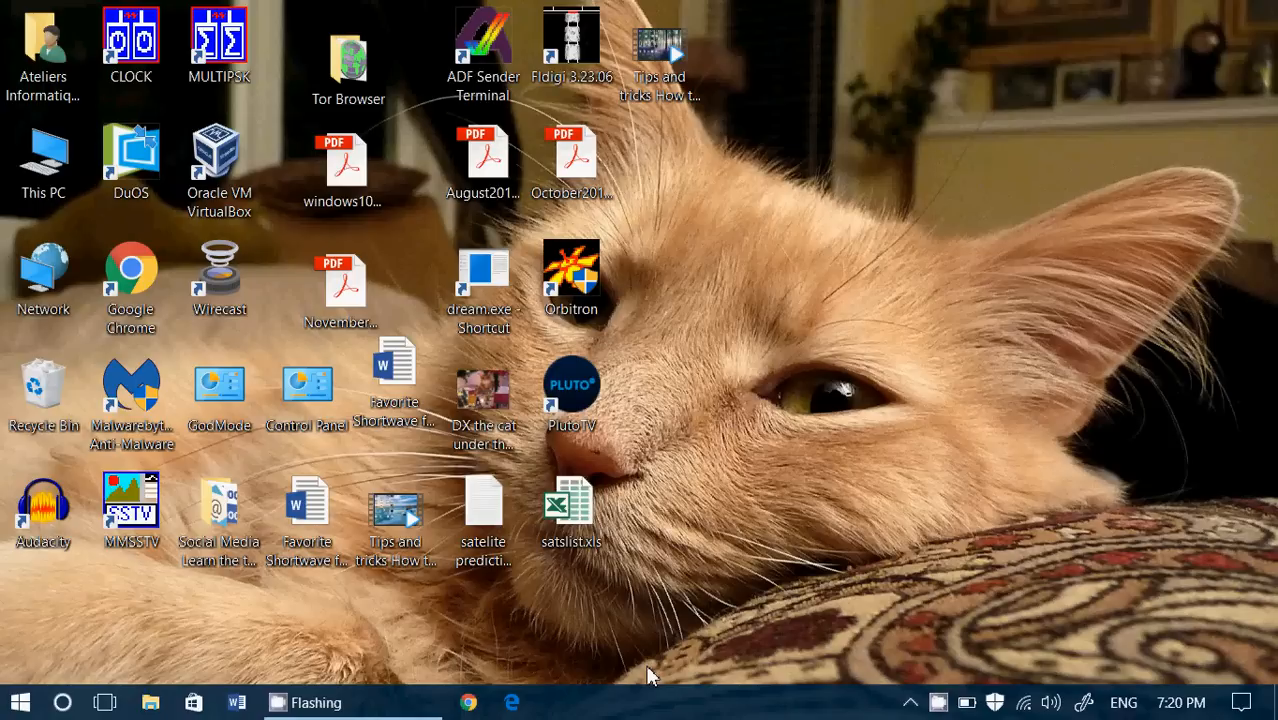
{"action": "mouse_move", "coordinate": [1256, 588]}
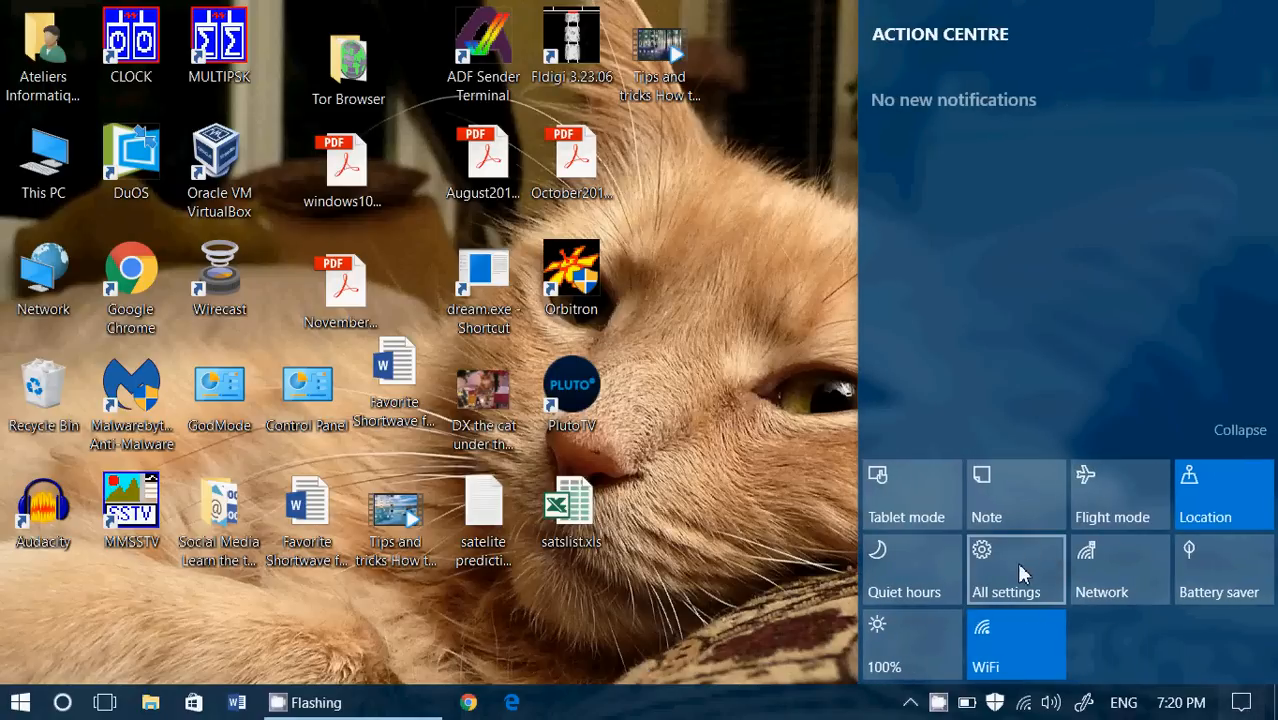
Go from Action Centre to the Personalisation Themes page in Windows Settings.
{"action": "left_click", "coordinate": [1005, 570]}
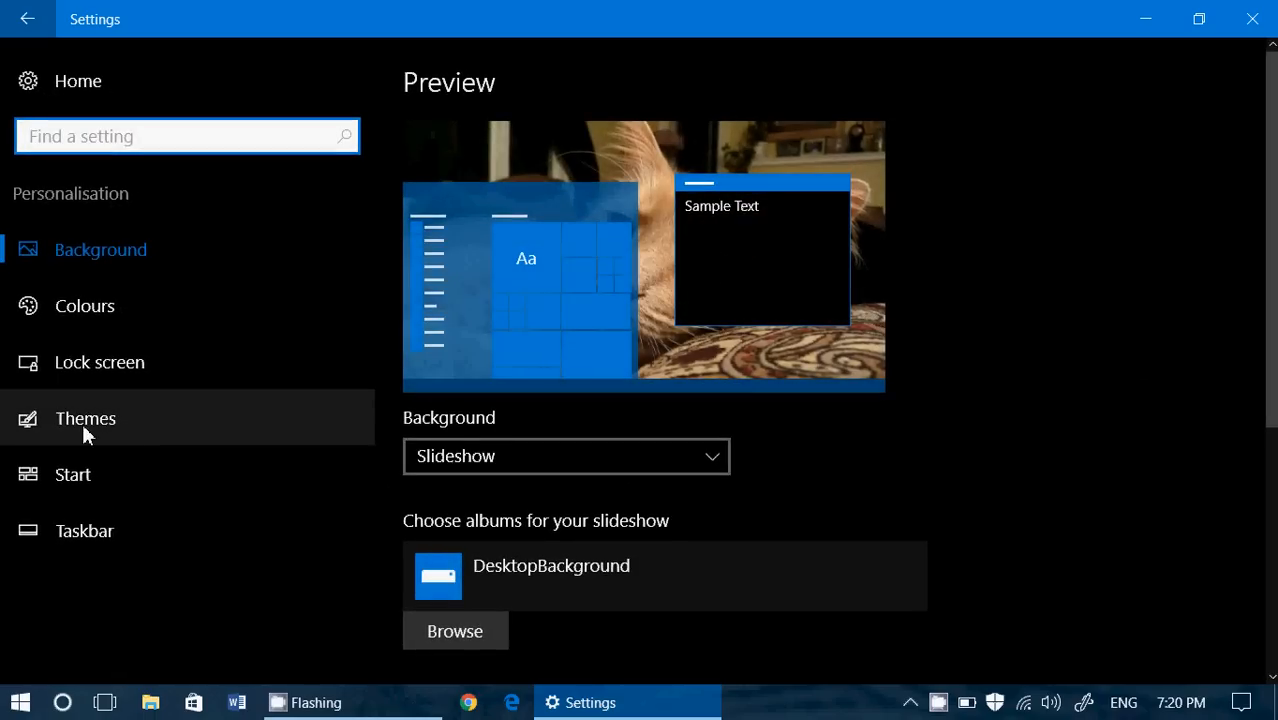
{"action": "left_click", "coordinate": [85, 418]}
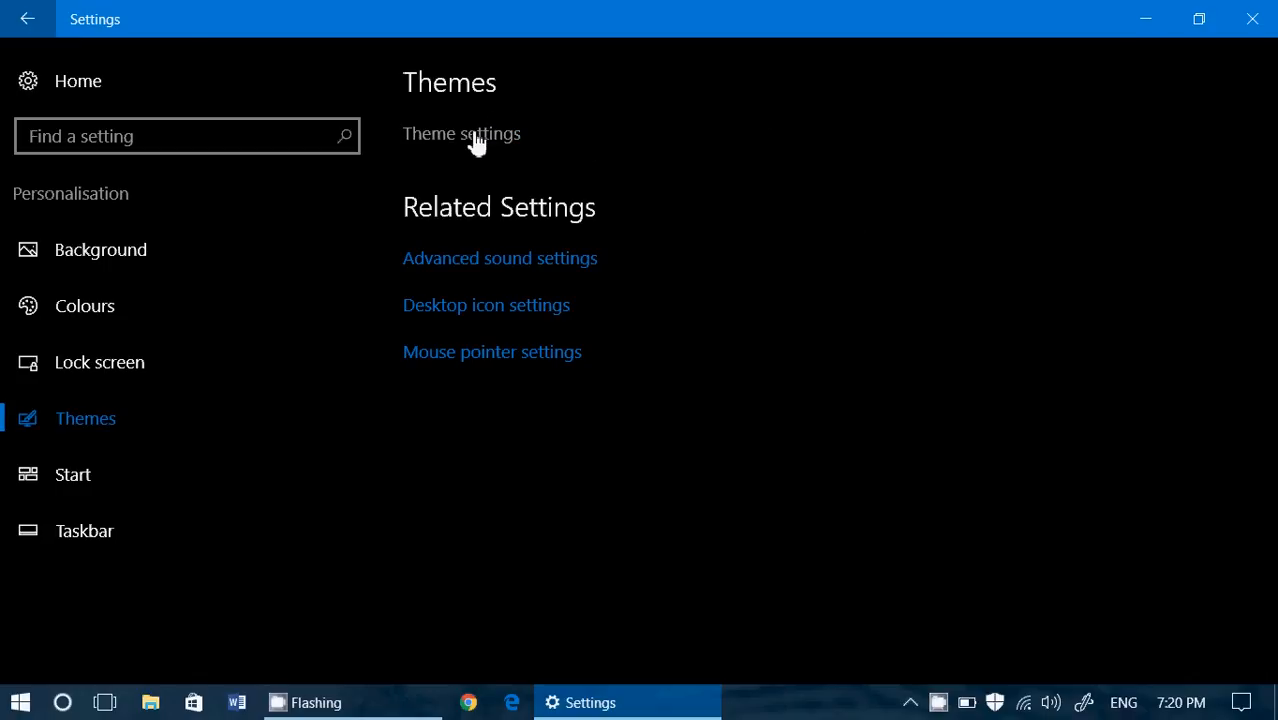
Bring up the classic Control Panel Personalisation window listing My Themes (11).
{"action": "left_click", "coordinate": [461, 133]}
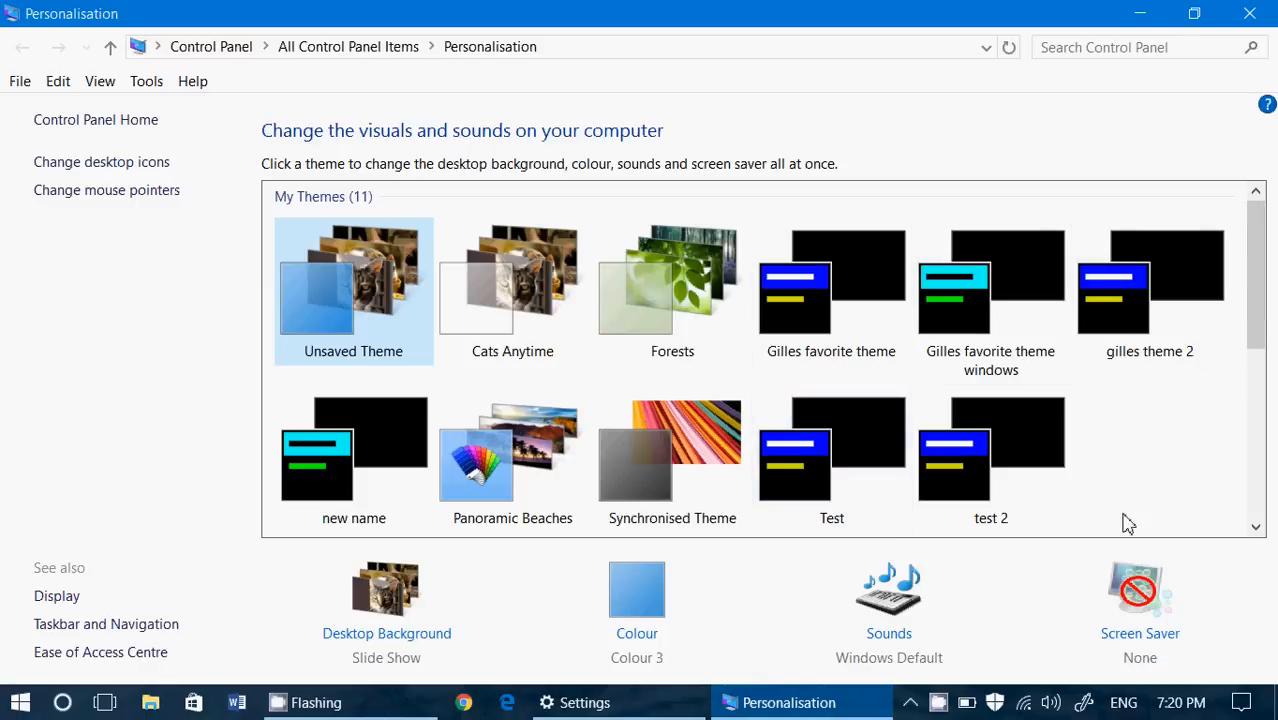
{"action": "scroll", "scroll_direction": "down", "scroll_amount": 3}
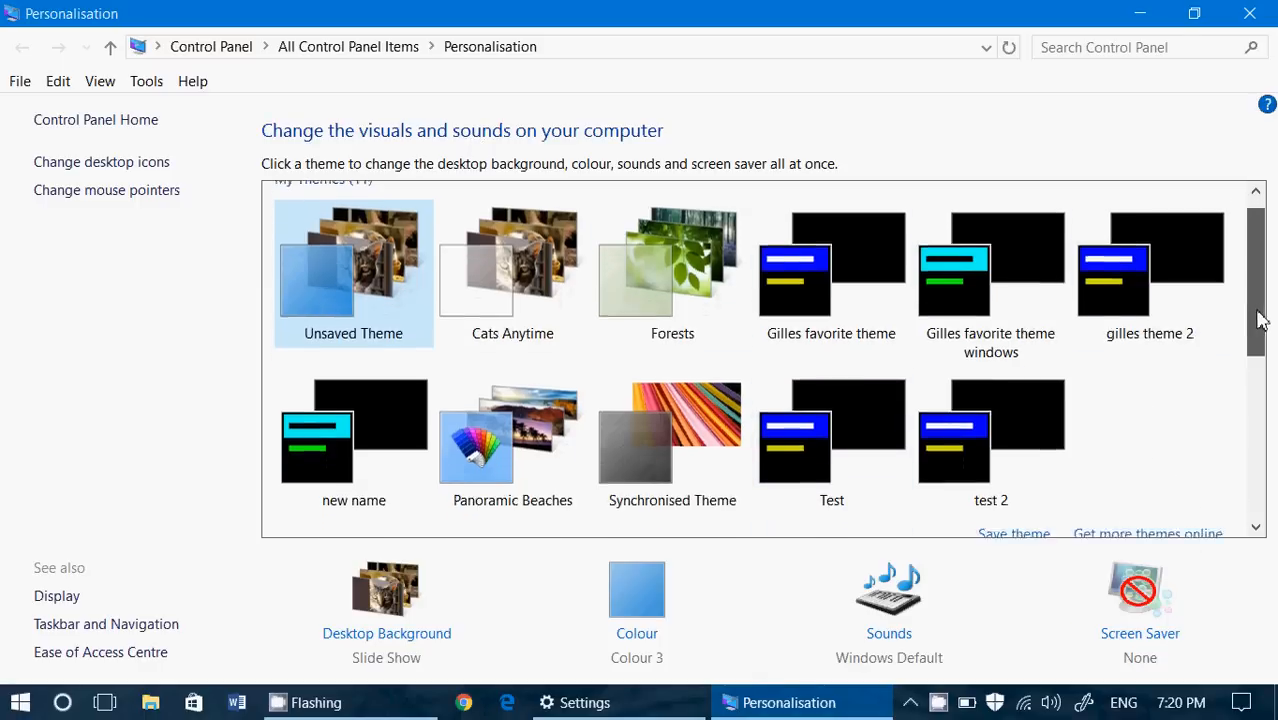
{"action": "scroll", "scroll_direction": "down", "scroll_amount": 3}
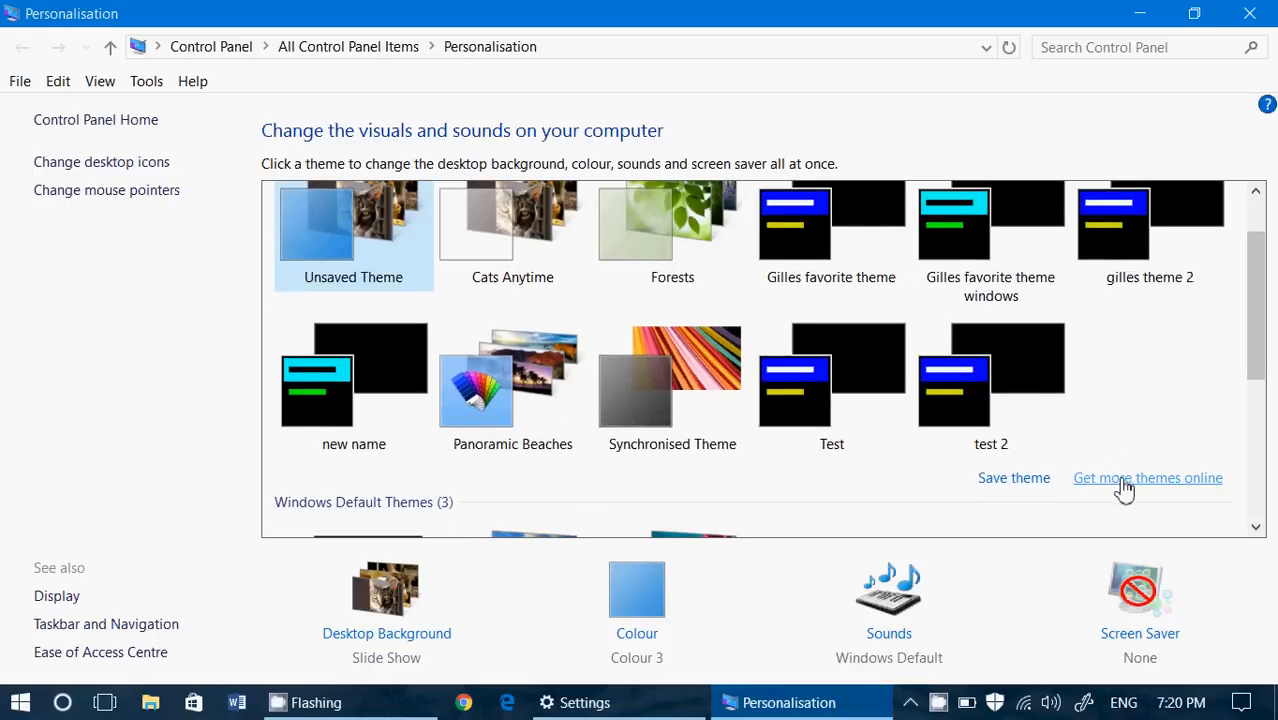
Get more themes online, landing on Microsoft's Desktop Themes page in Edge.
{"action": "left_click", "coordinate": [1147, 477]}
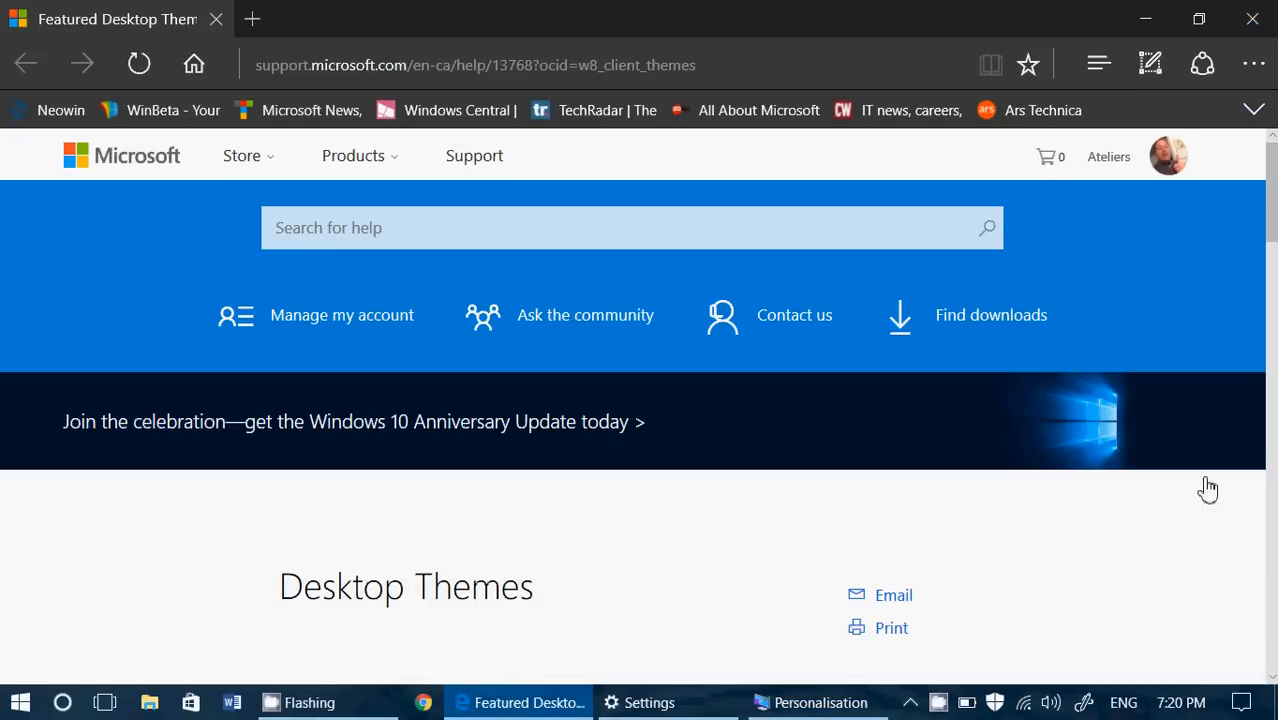
{"action": "scroll", "scroll_direction": "down", "scroll_amount": 3}
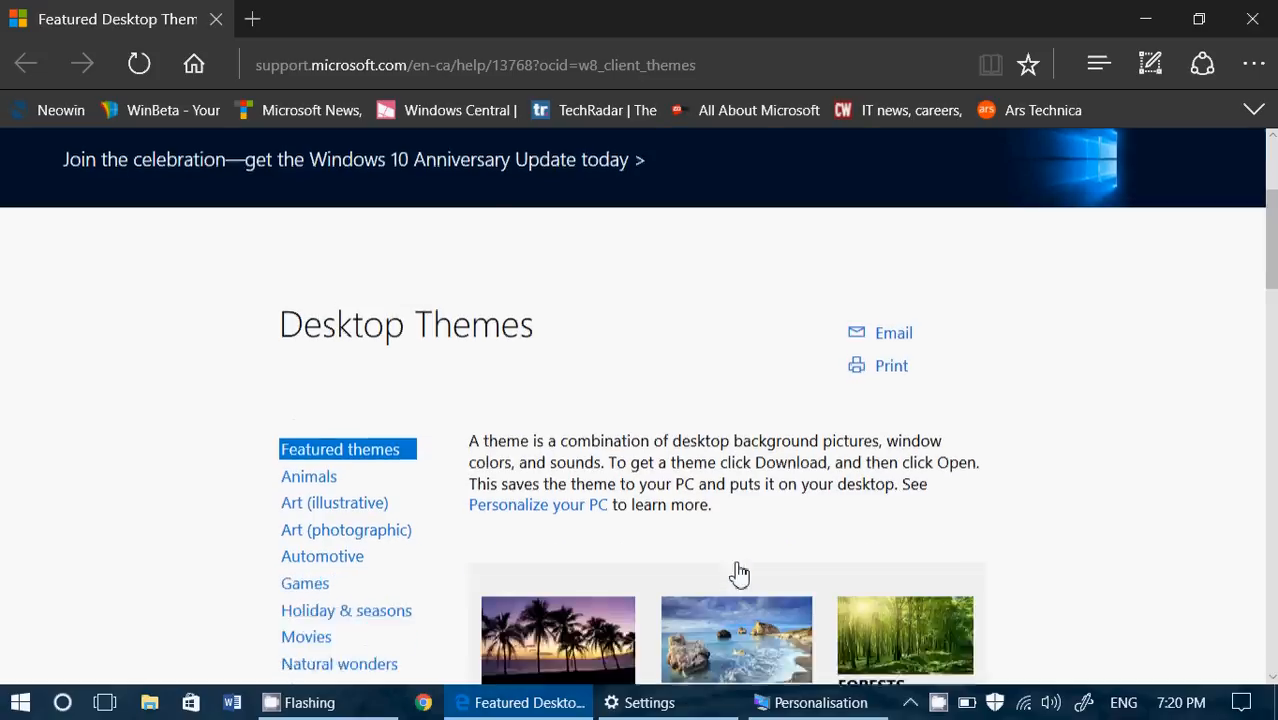
{"action": "scroll", "scroll_direction": "down", "scroll_amount": 3}
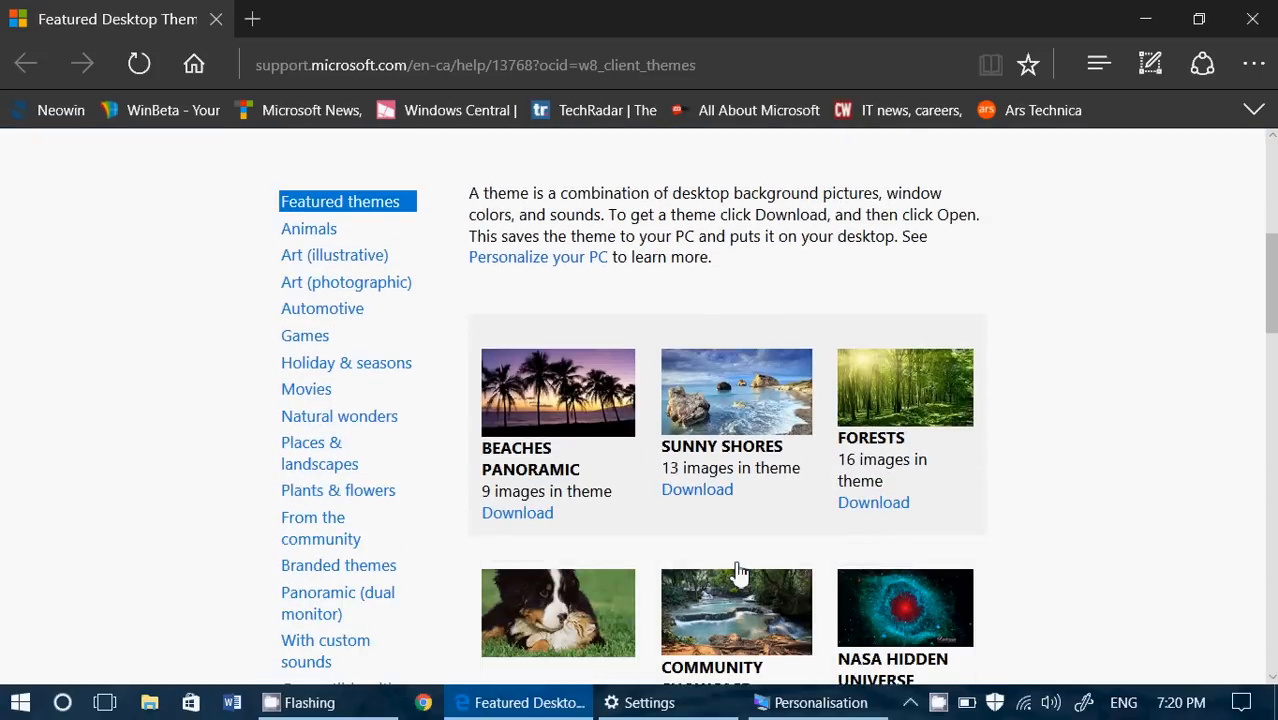
{"action": "mouse_move", "coordinate": [339, 416]}
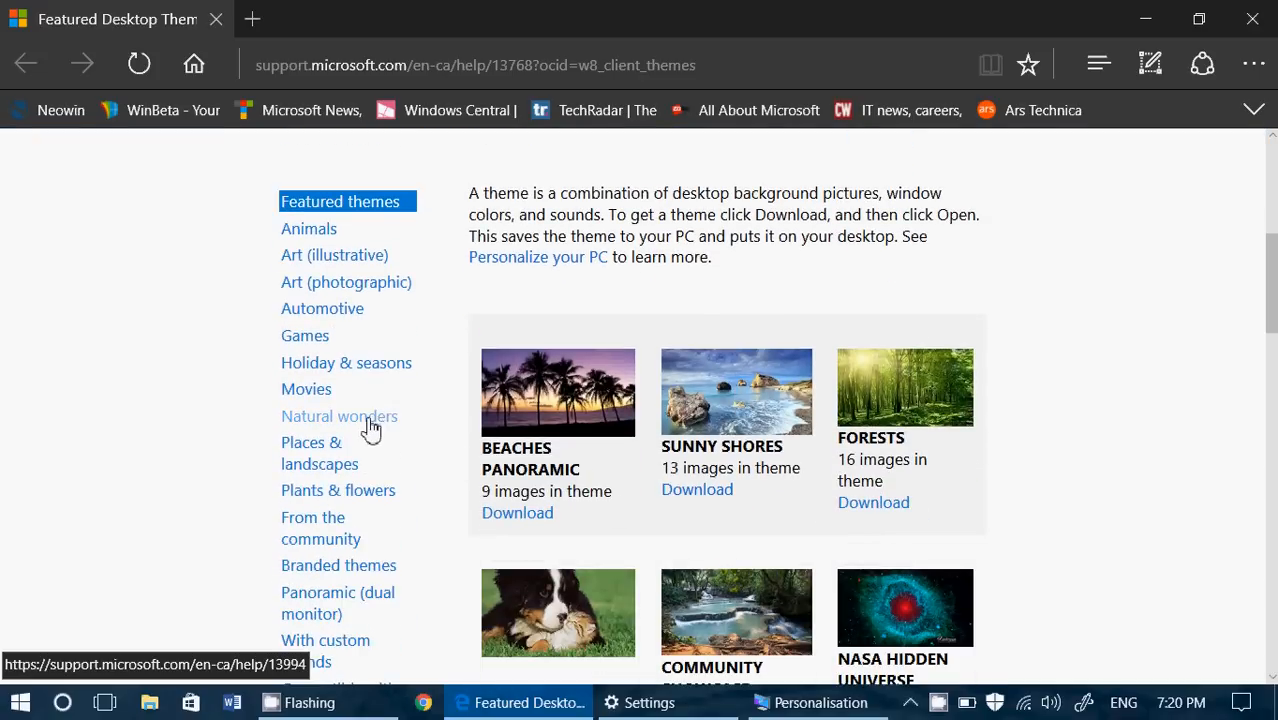
Download and save the Beach Sunsets theme pack from the Natural wonders category.
{"action": "left_click", "coordinate": [339, 416]}
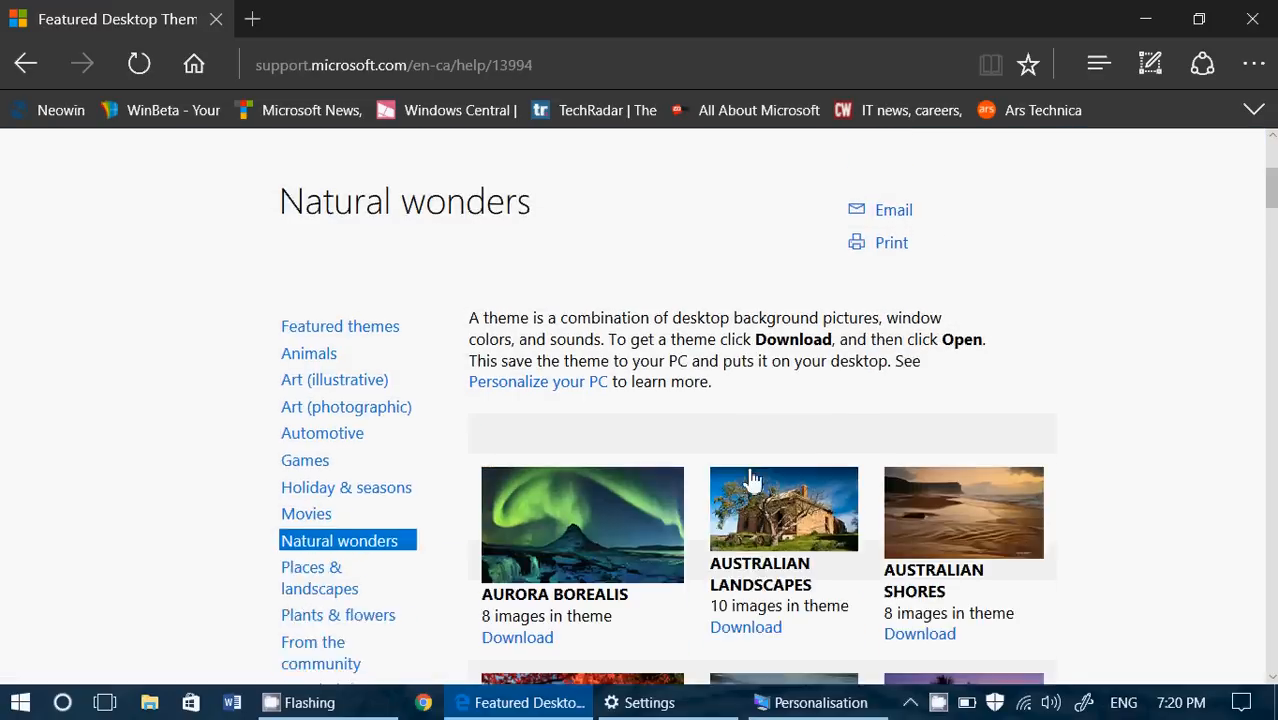
{"action": "scroll", "scroll_direction": "down", "scroll_amount": 3}
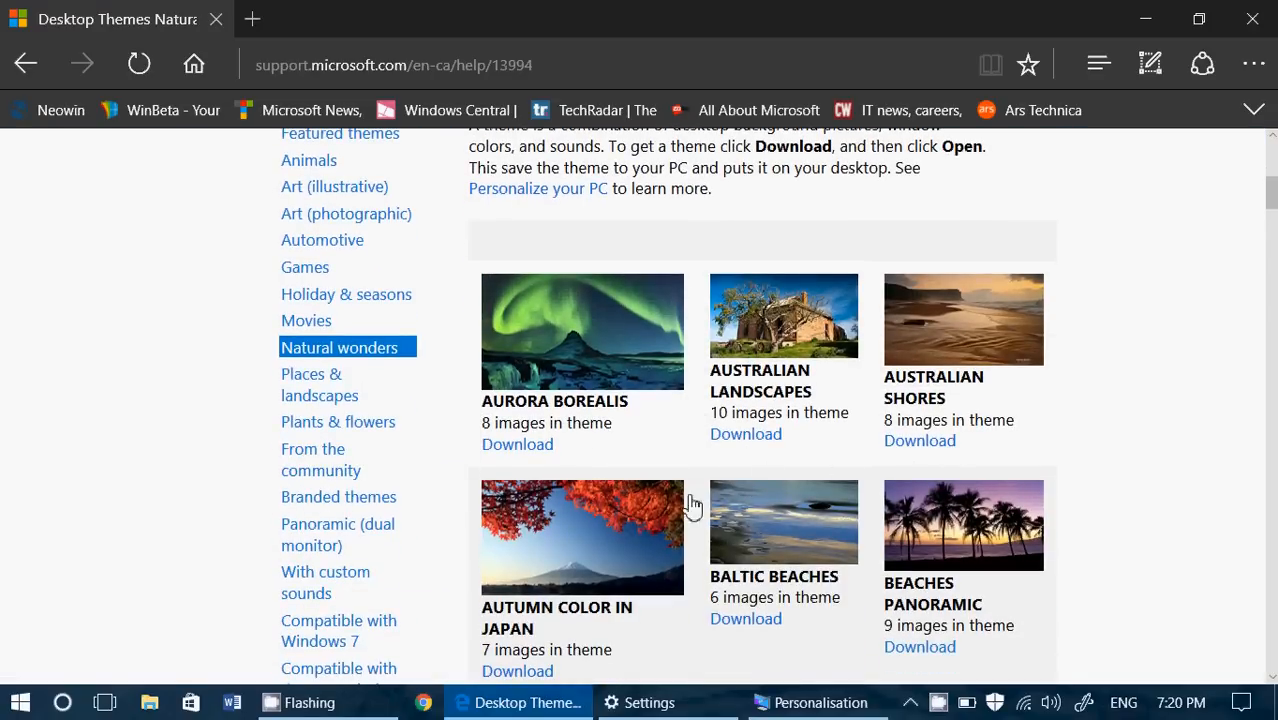
{"action": "scroll", "scroll_direction": "down", "scroll_amount": 3}
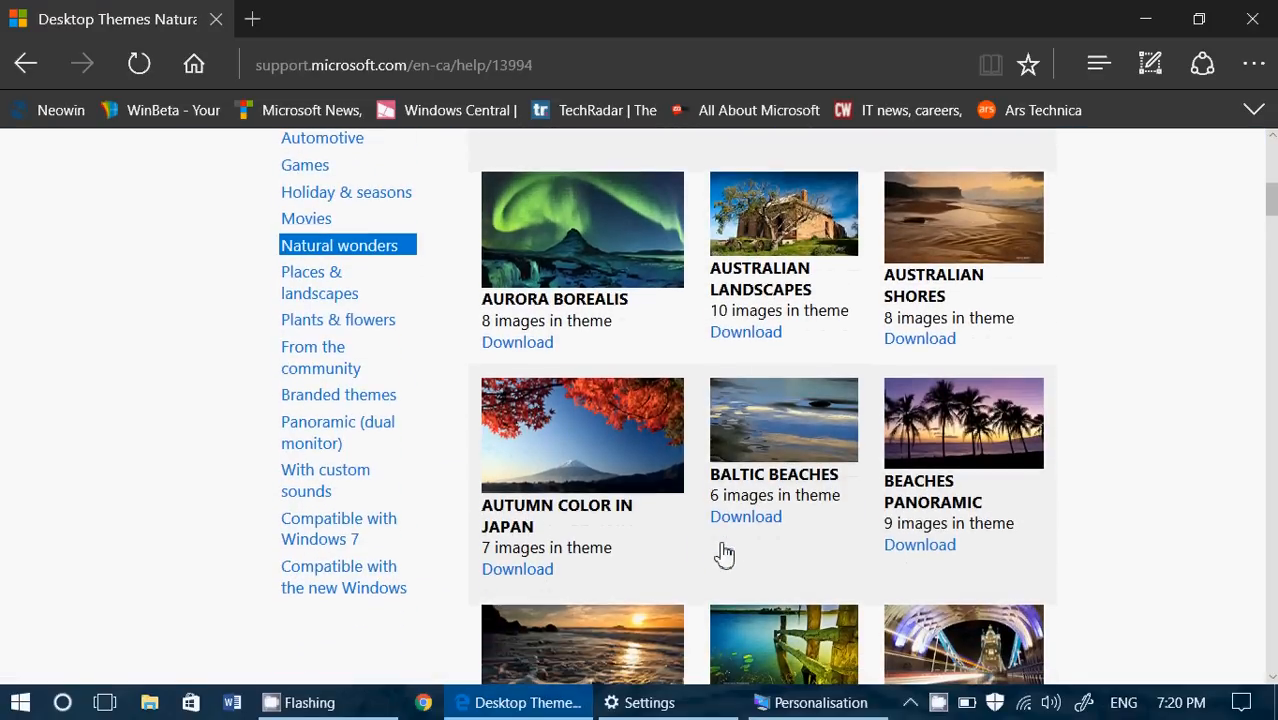
{"action": "scroll", "scroll_direction": "down", "scroll_amount": 3}
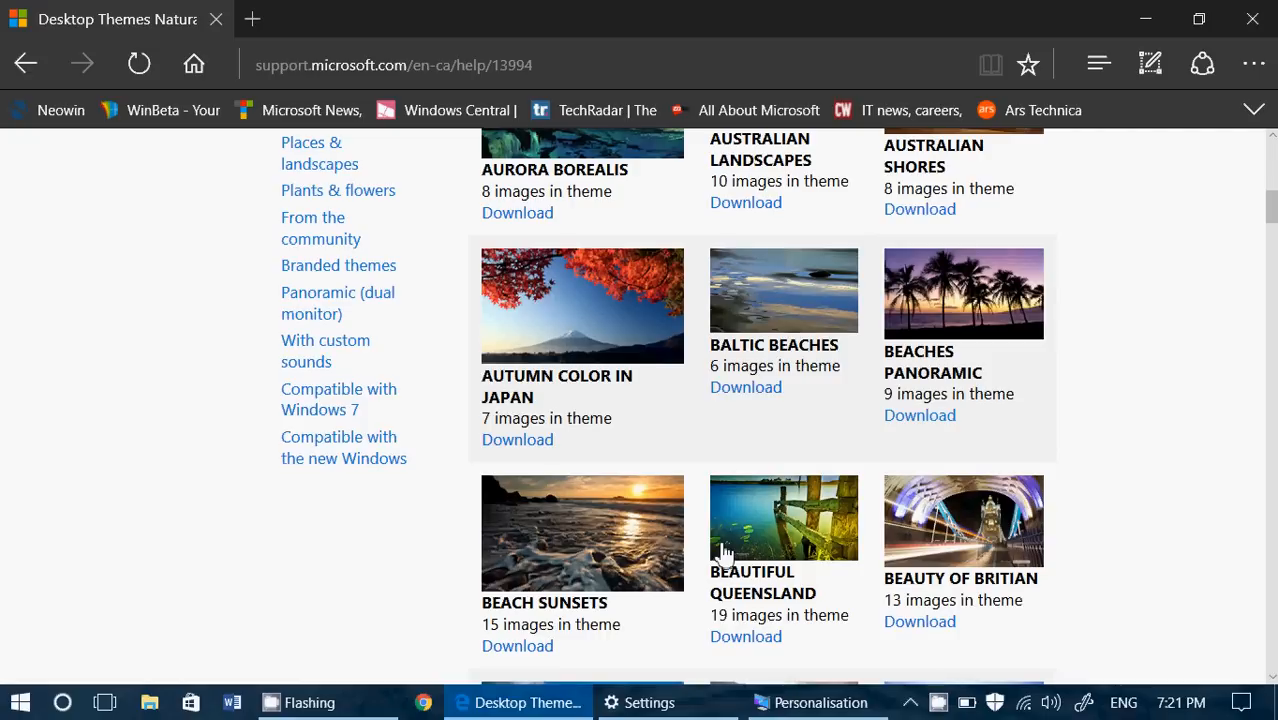
{"action": "mouse_move", "coordinate": [597, 547]}
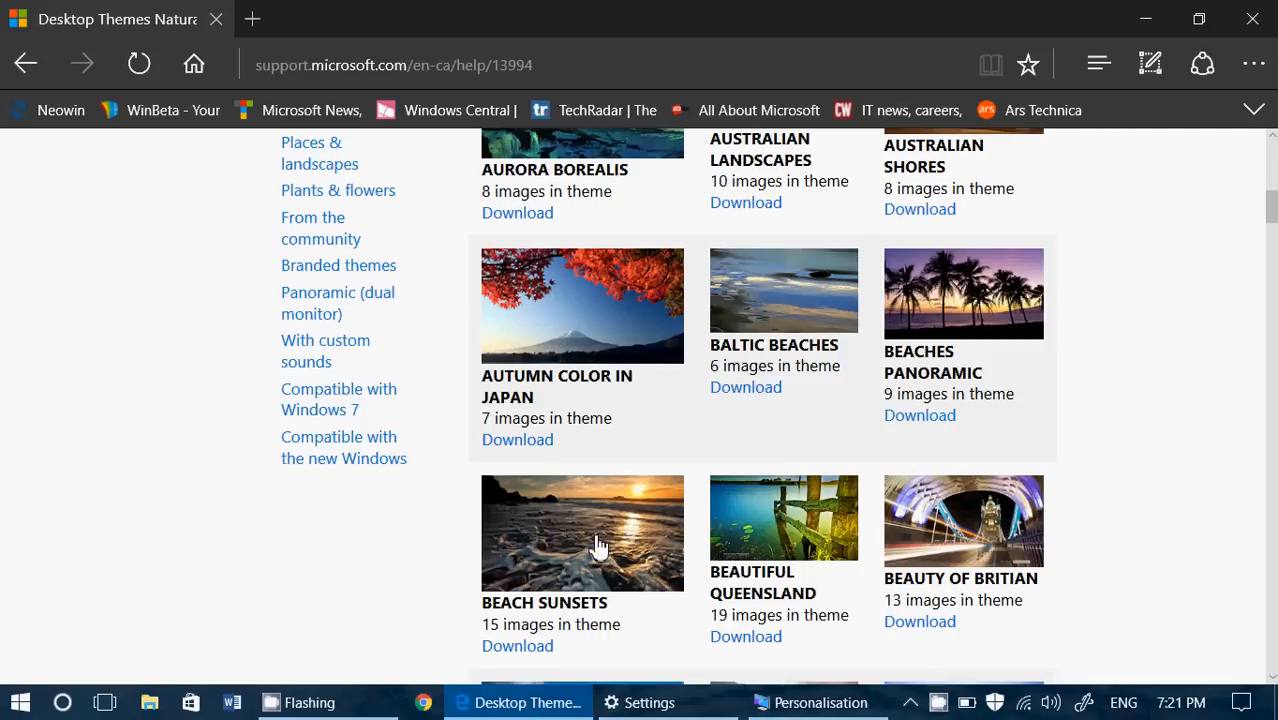
{"action": "scroll", "scroll_direction": "down", "scroll_amount": 3}
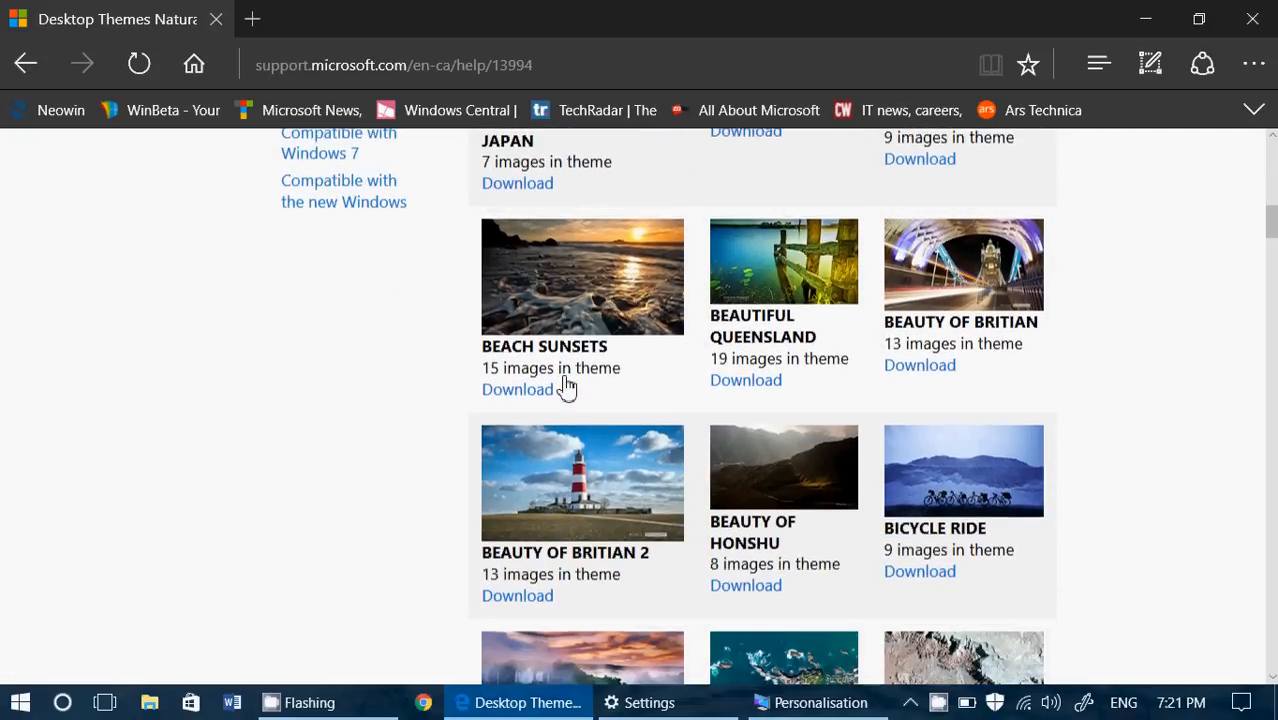
{"action": "mouse_move", "coordinate": [517, 391]}
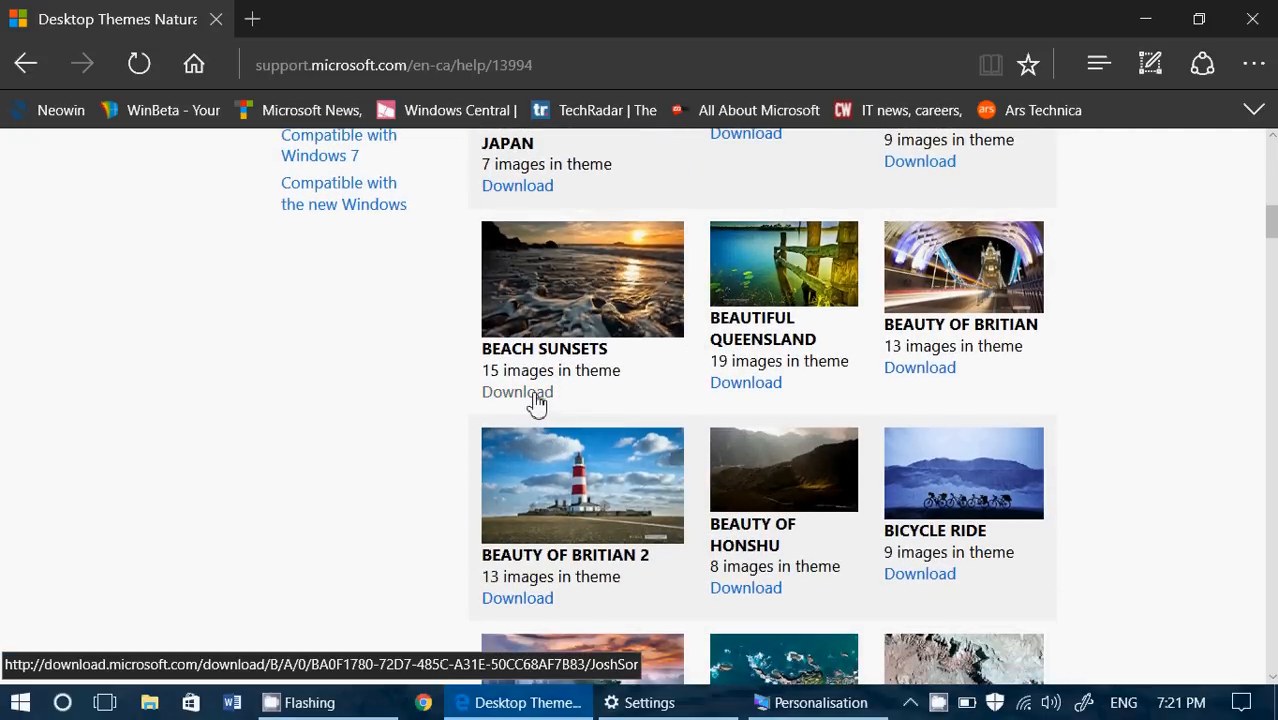
{"action": "left_click", "coordinate": [517, 391]}
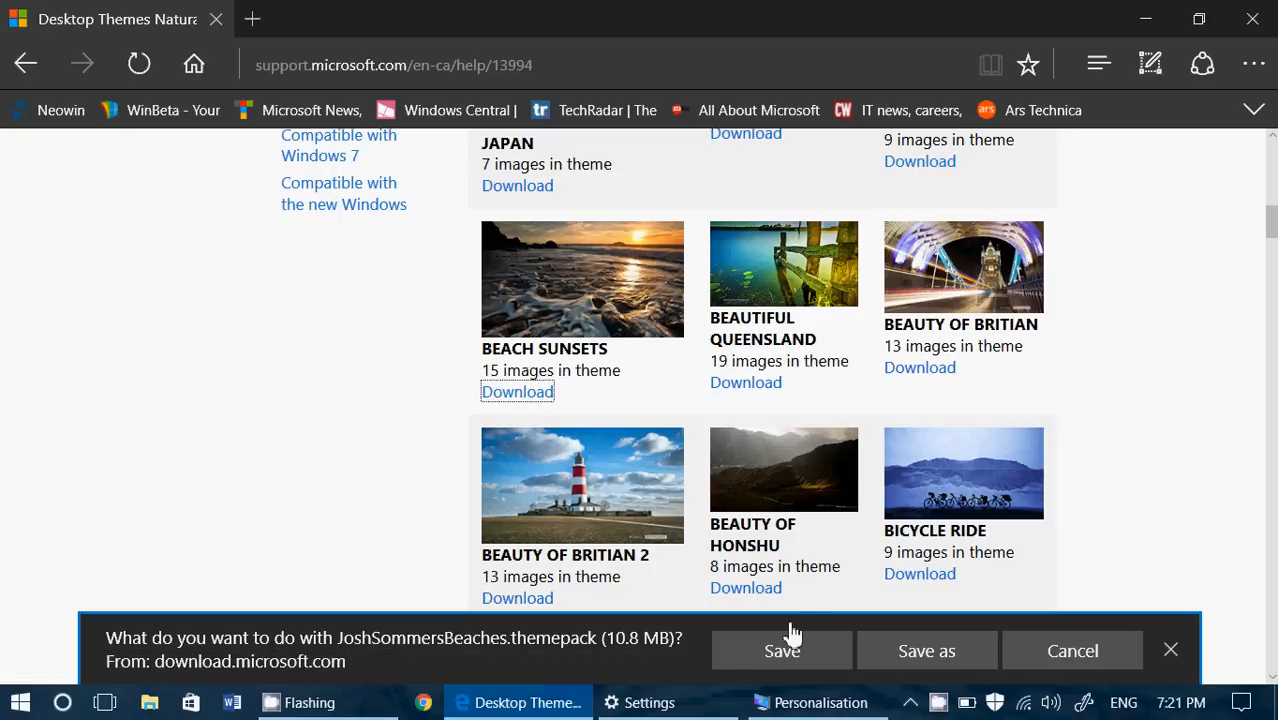
{"action": "left_click", "coordinate": [782, 650]}
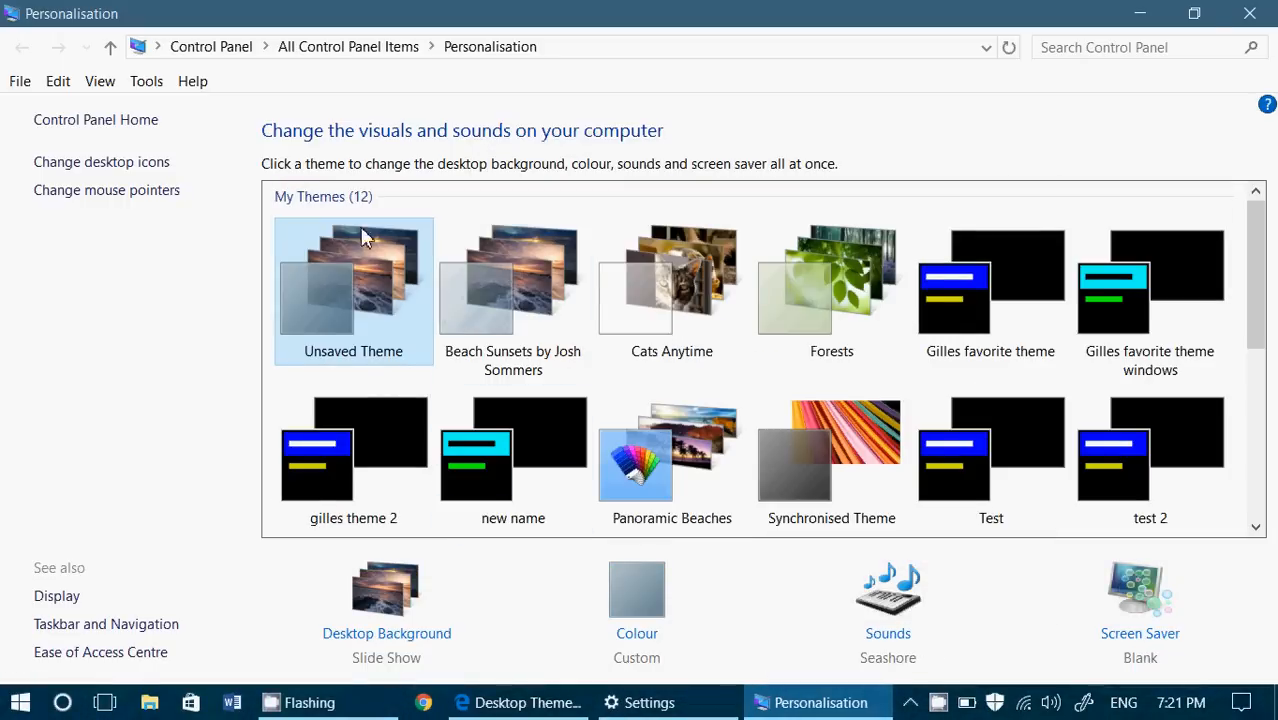
{"action": "mouse_move", "coordinate": [392, 410]}
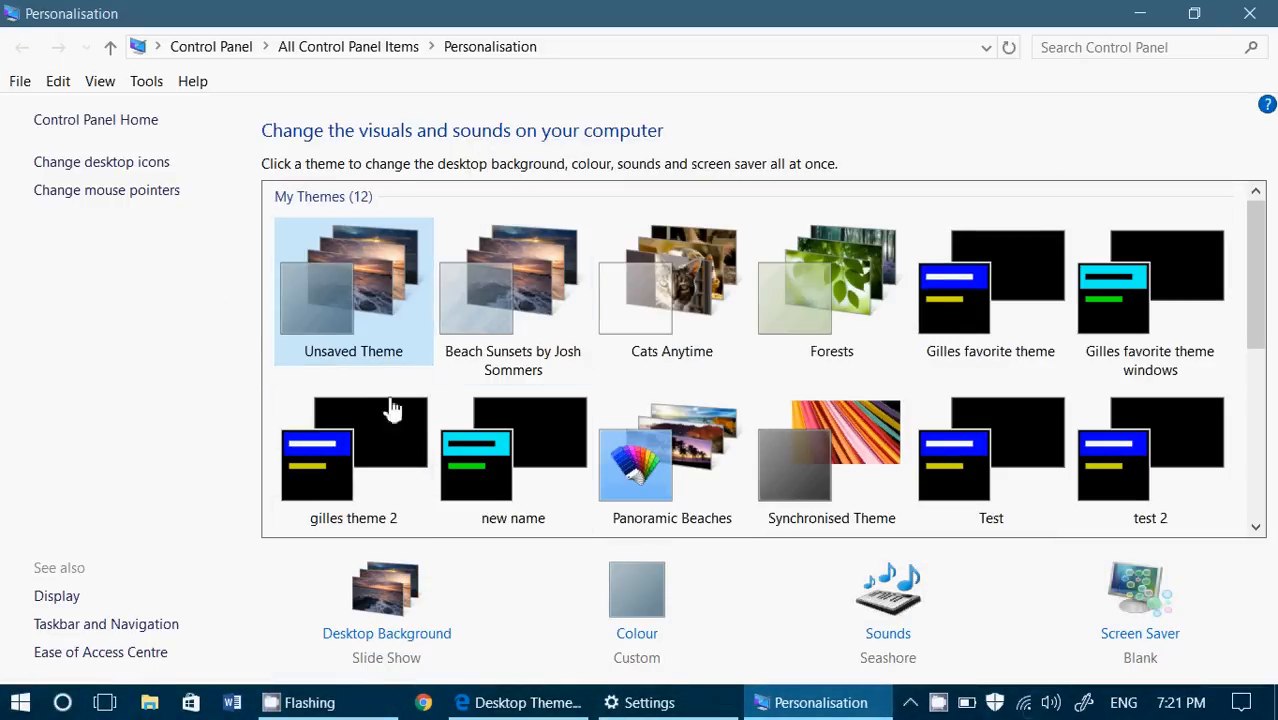
{"action": "mouse_move", "coordinate": [665, 375]}
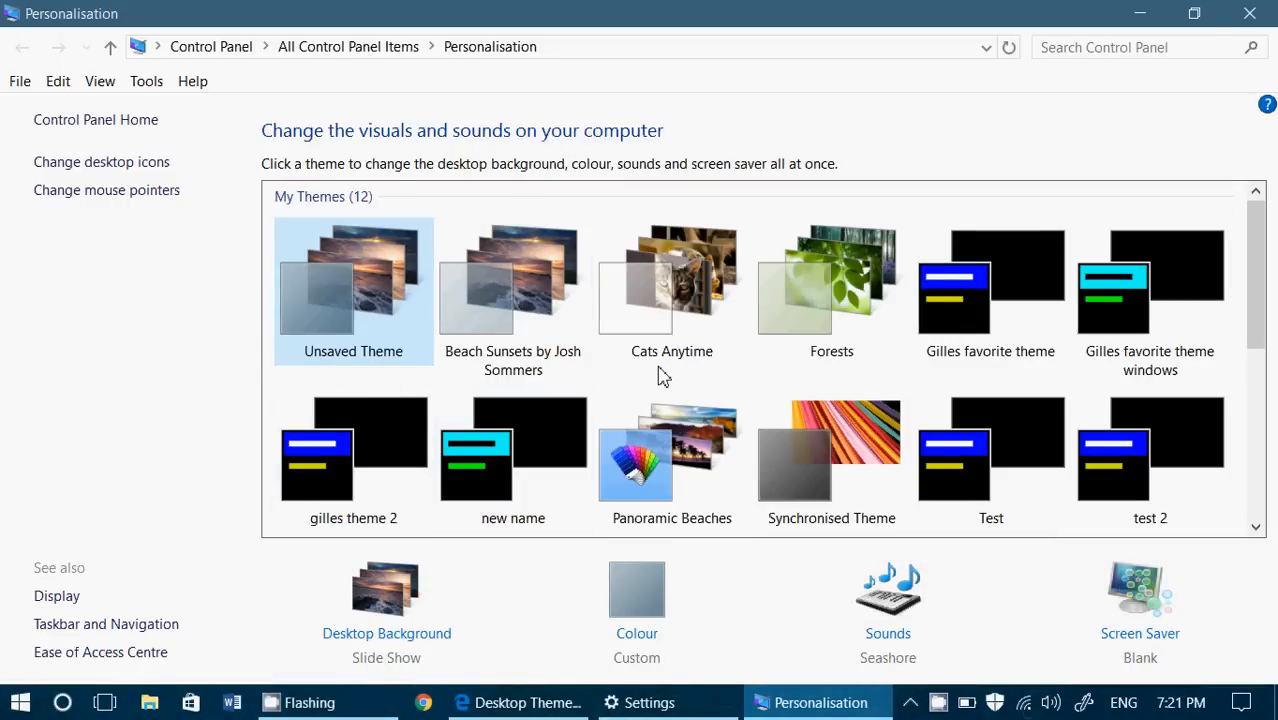
Make Beach Sunsets by Josh Sommers the active theme under My Themes.
{"action": "left_click", "coordinate": [513, 280]}
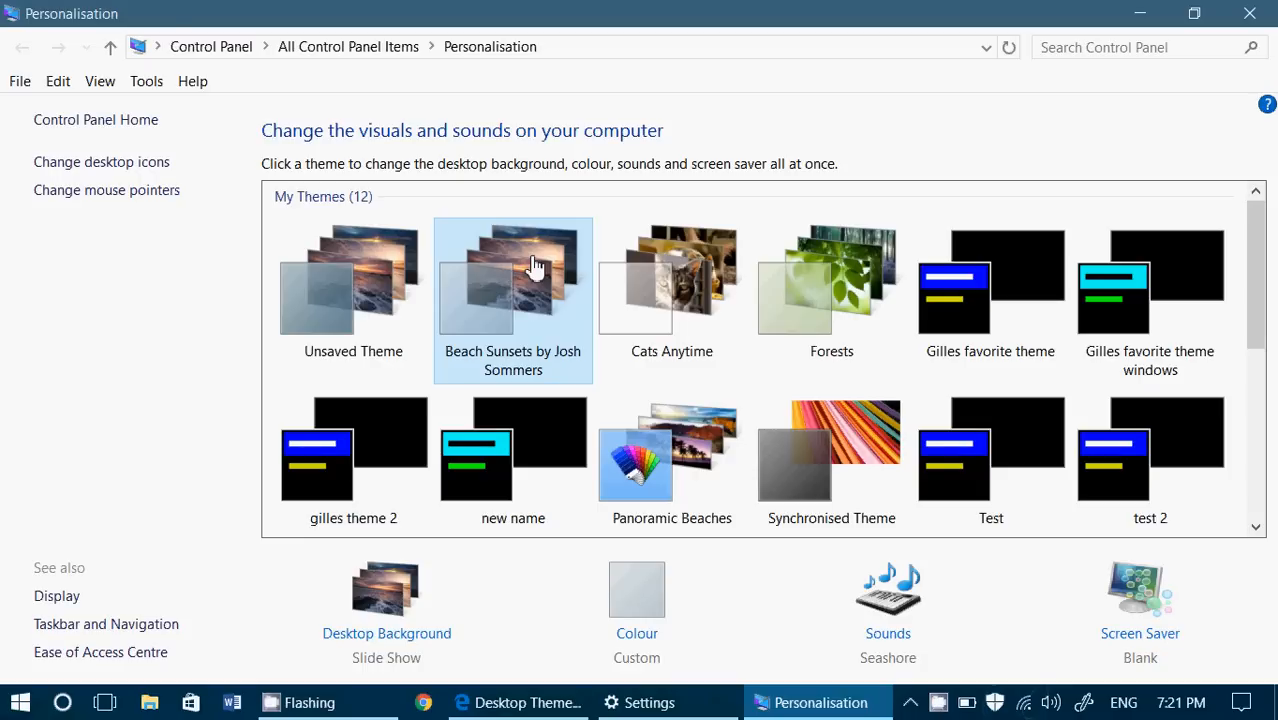
{"action": "left_click", "coordinate": [583, 702]}
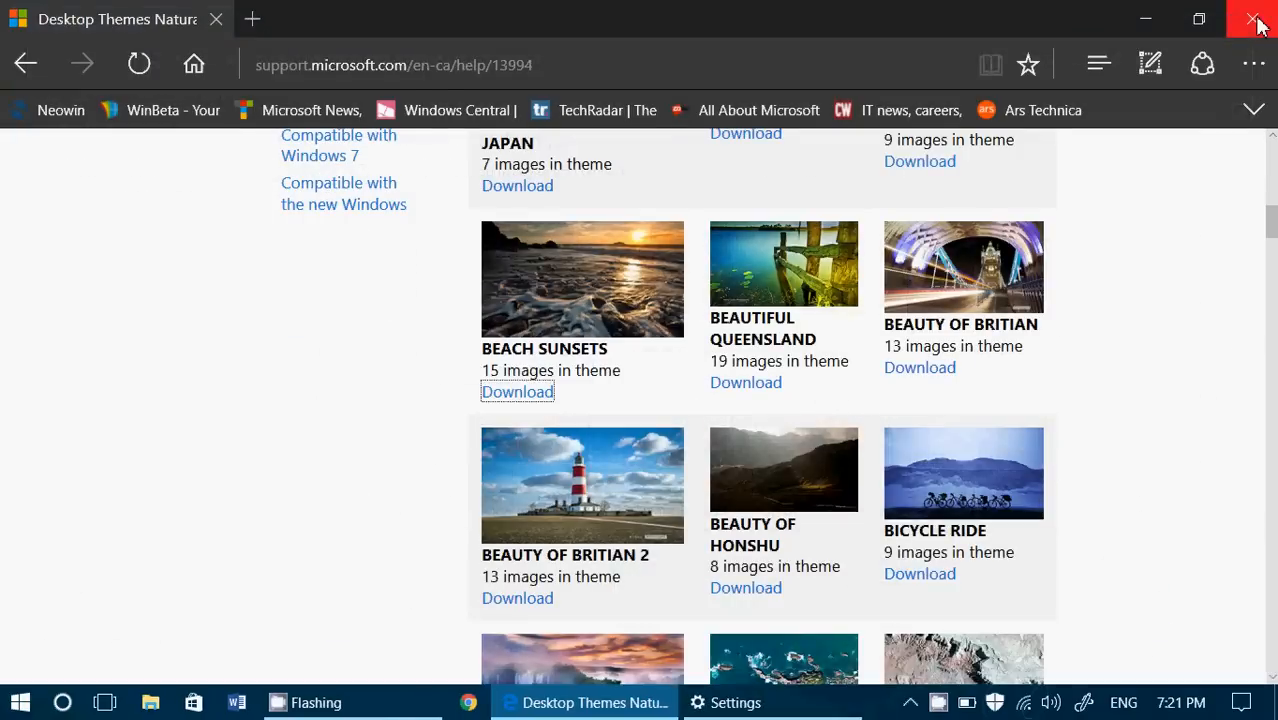
Close Edge to reveal the desktop with the beach sunset wallpaper.
{"action": "left_click", "coordinate": [1258, 19]}
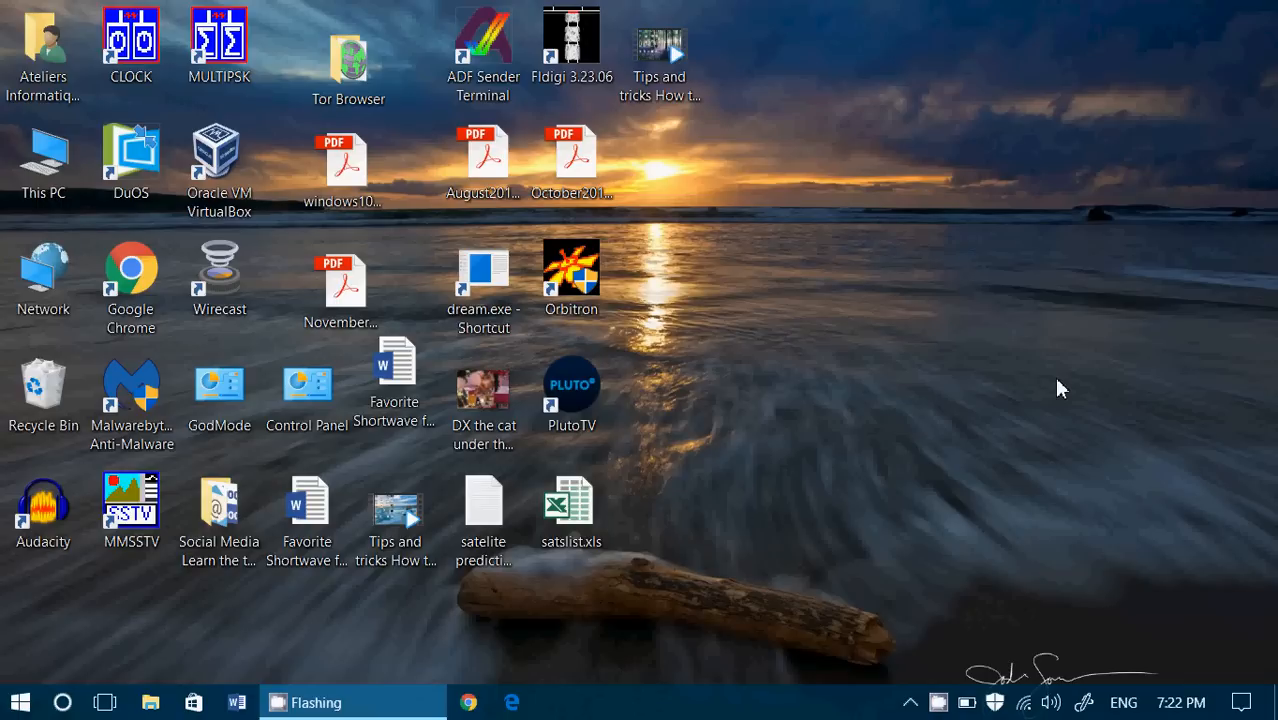
{"action": "mouse_move", "coordinate": [1021, 477]}
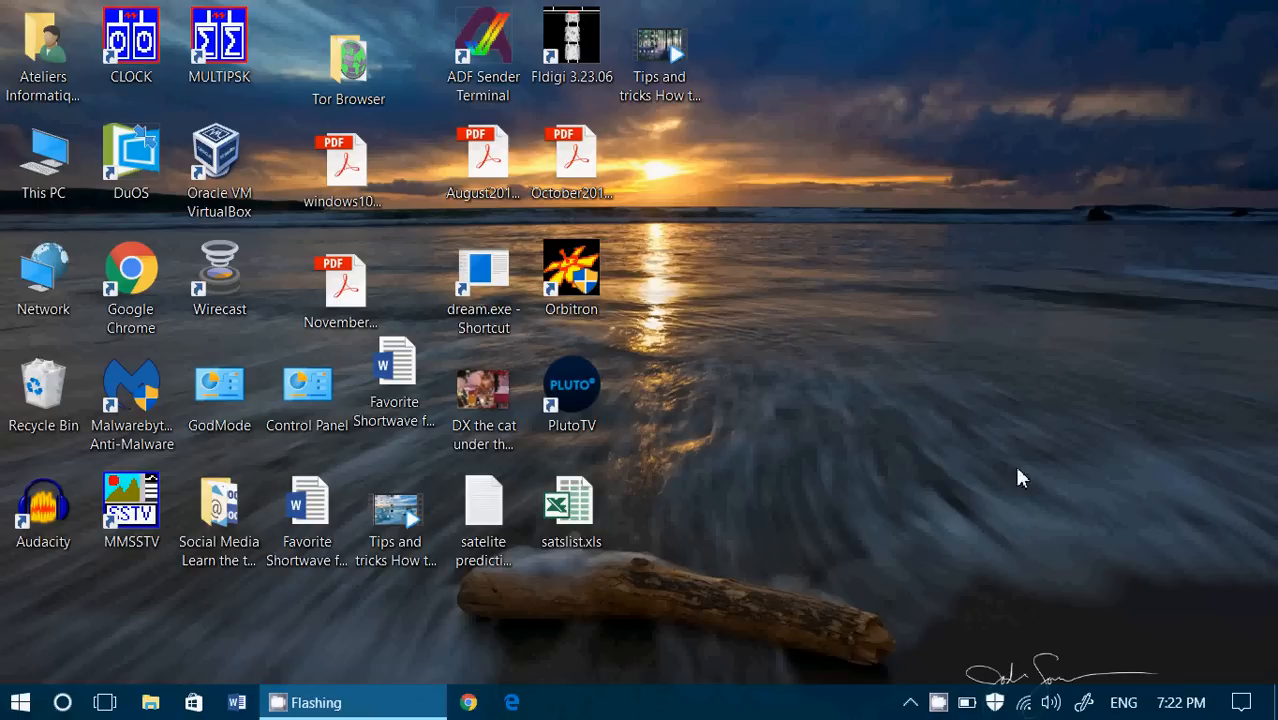